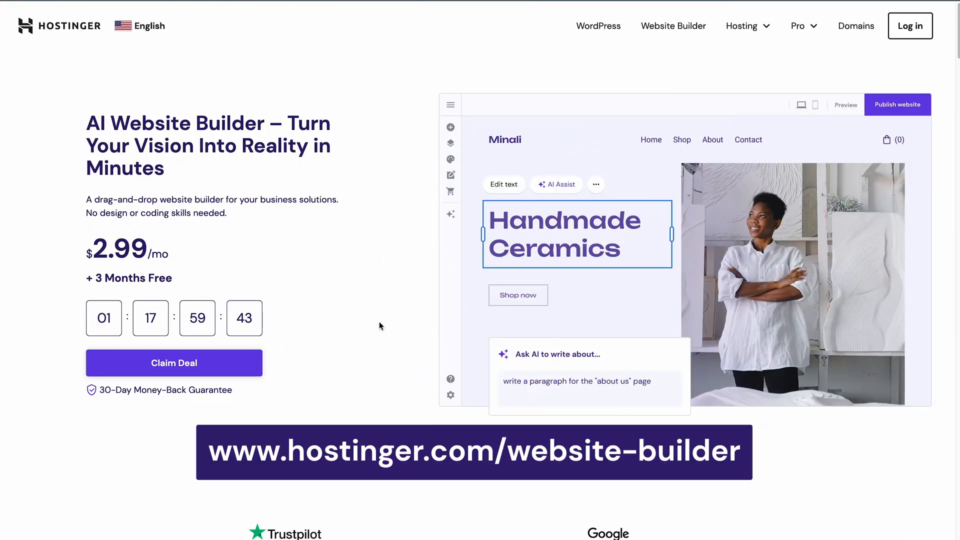
Step: Add the Website Builder plan to the cart
scroll("down", 3)
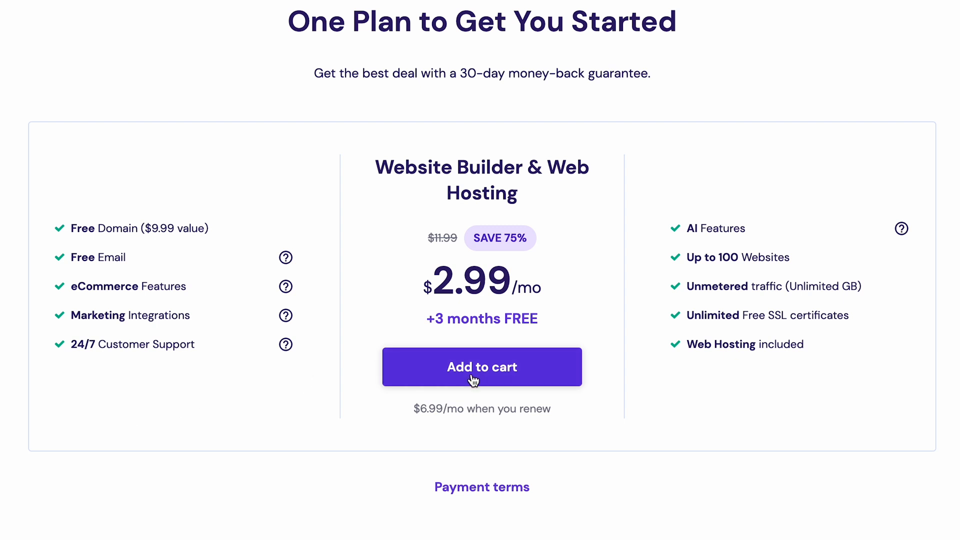
left_click(482, 368)
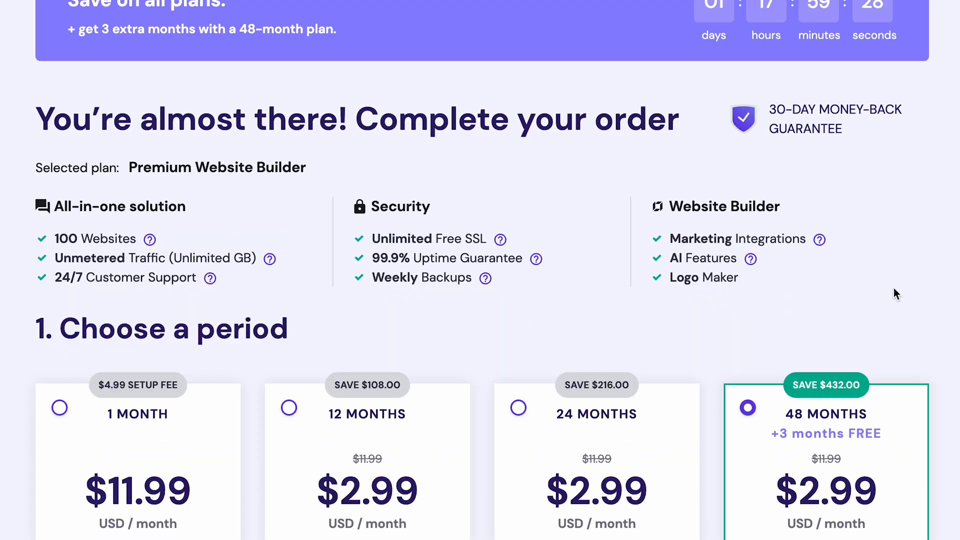
scroll("down", 3)
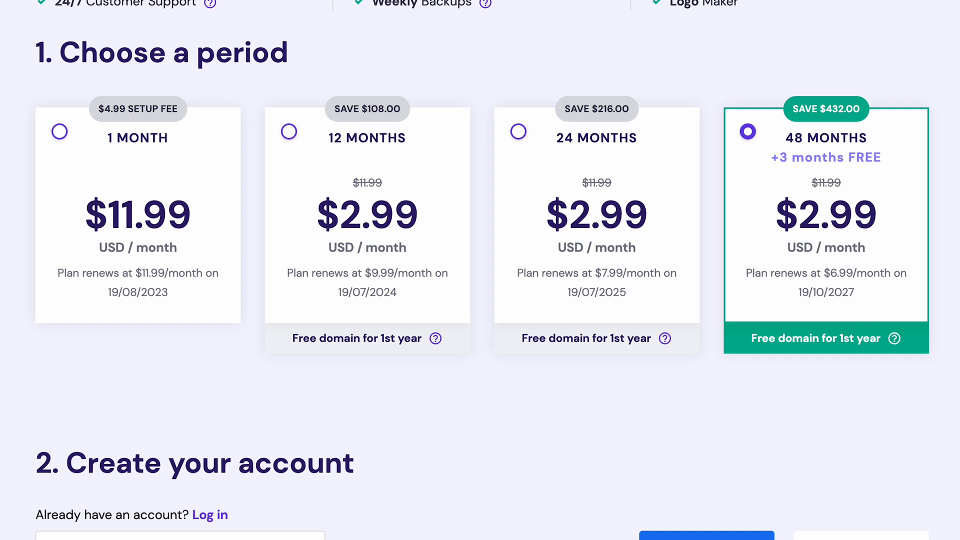
Step: Apply coupon code WB10 to the 48-month order at checkout
scroll("down", 3)
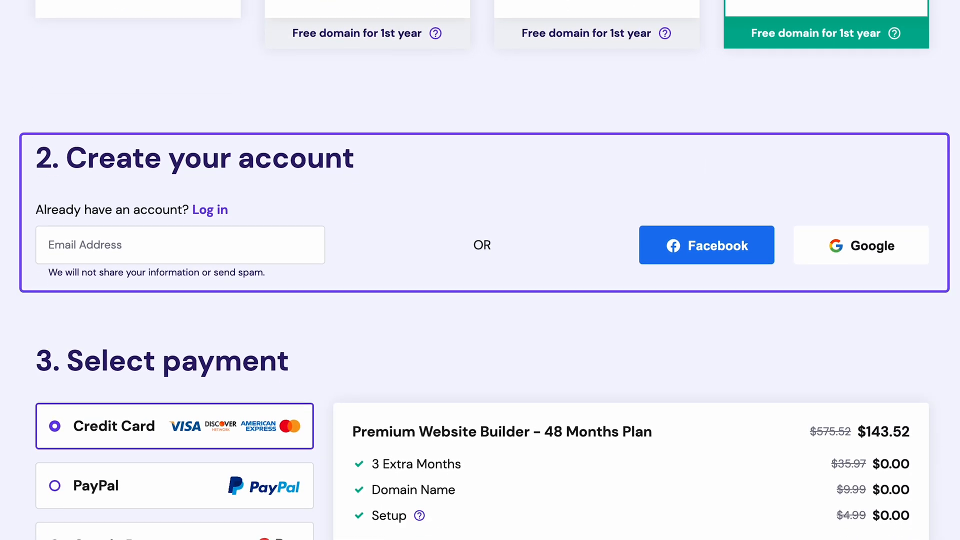
scroll("down", 3)
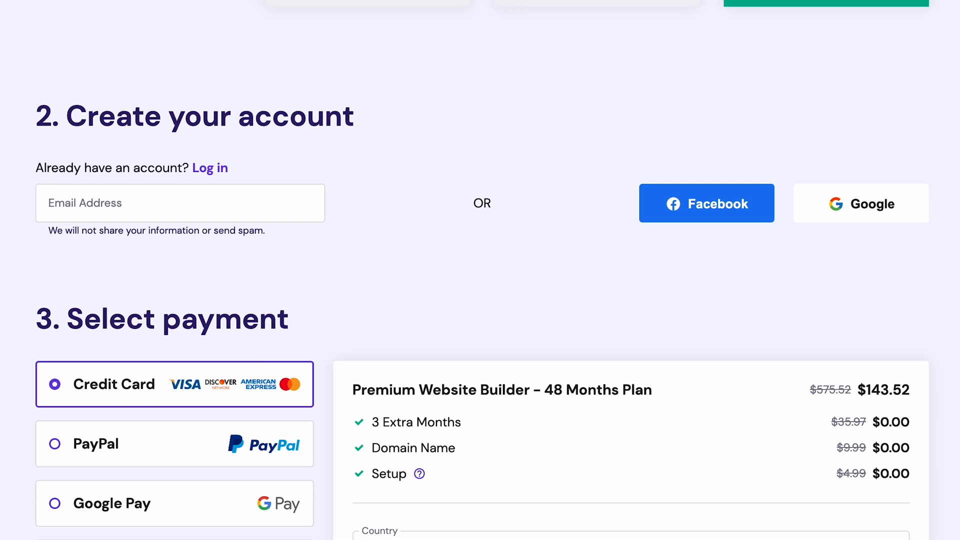
scroll("down", 3)
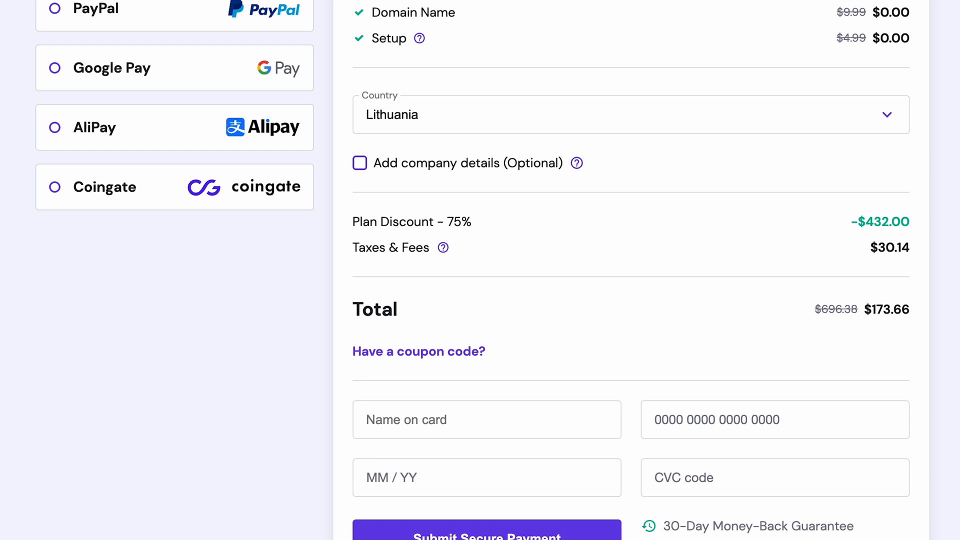
left_click(418, 351)
type("WB10")
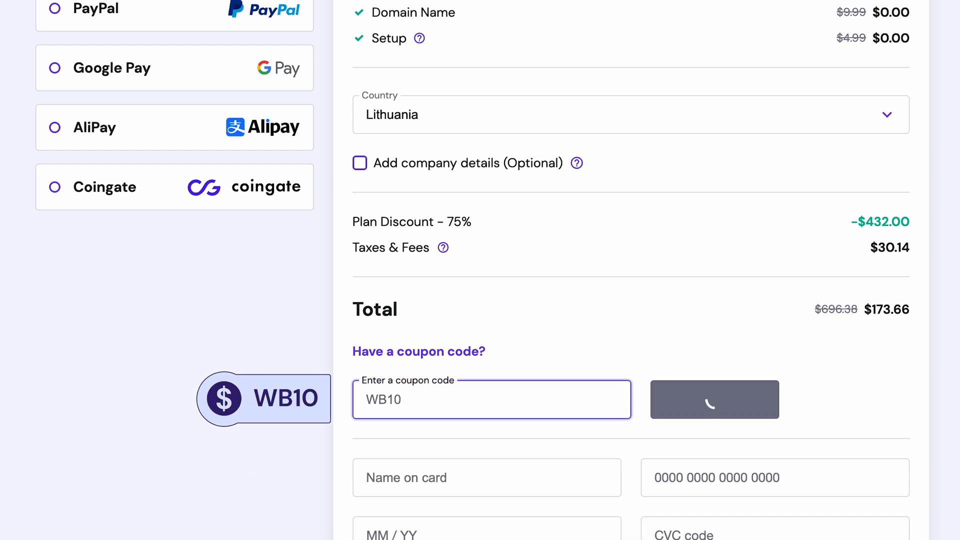
left_click(715, 399)
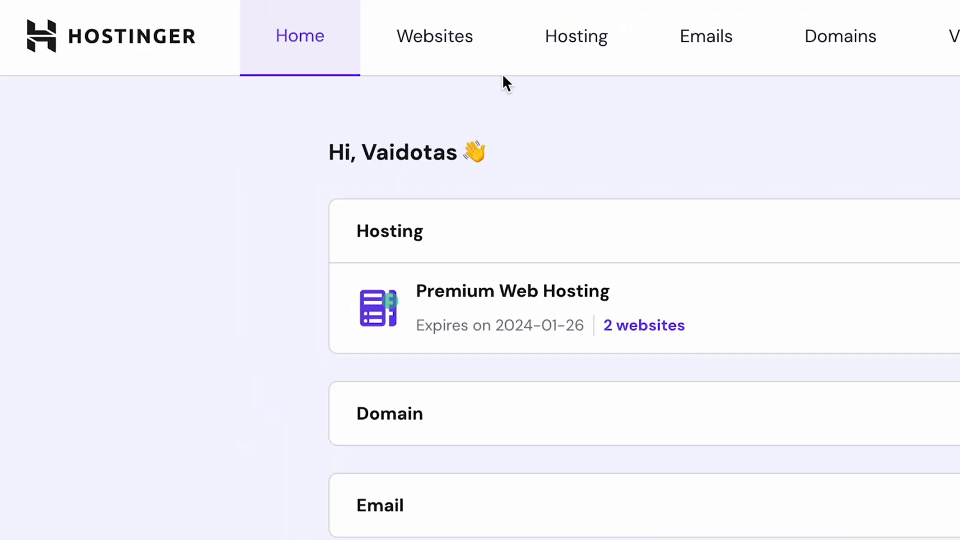
Step: Start a new Portfolio website using Hostinger Builder with AI and a temporary preview domain
left_click(435, 36)
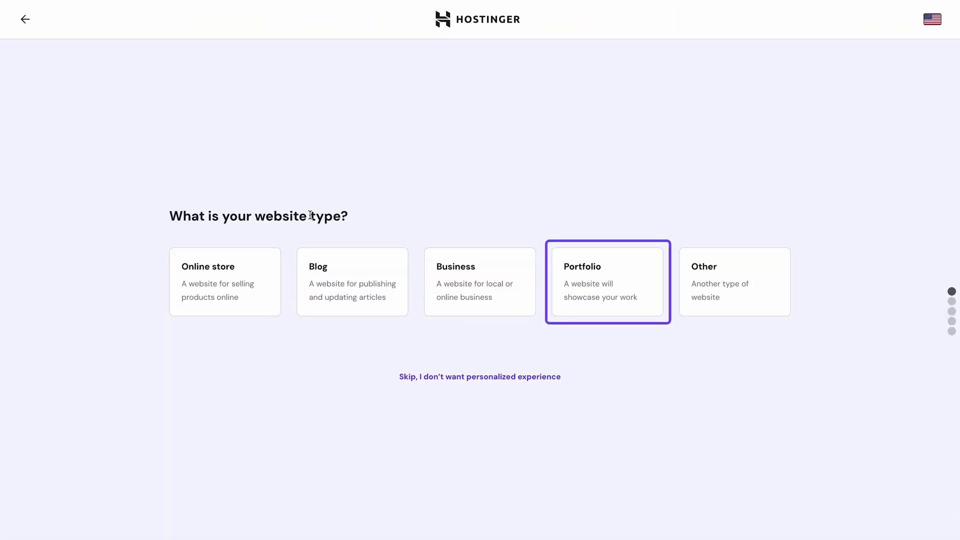
left_click(607, 281)
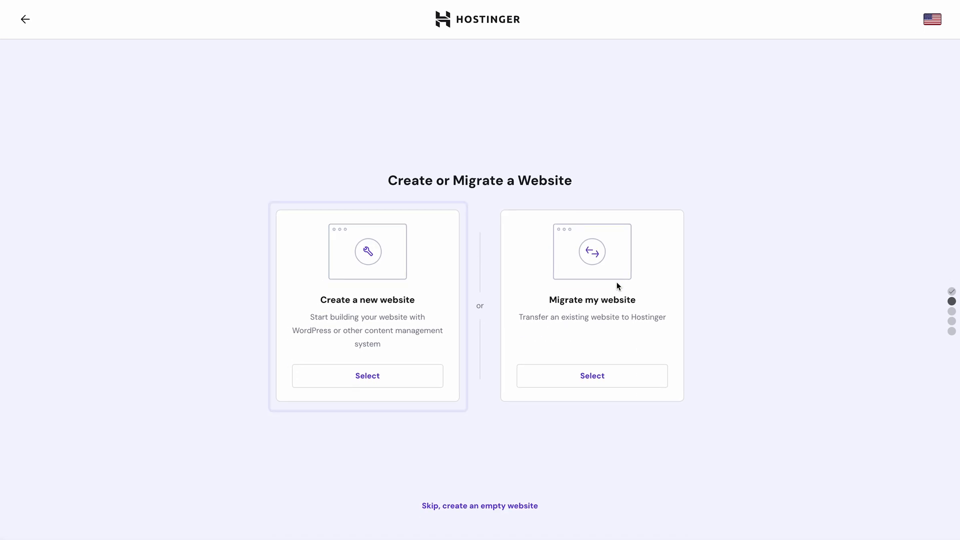
left_click(367, 376)
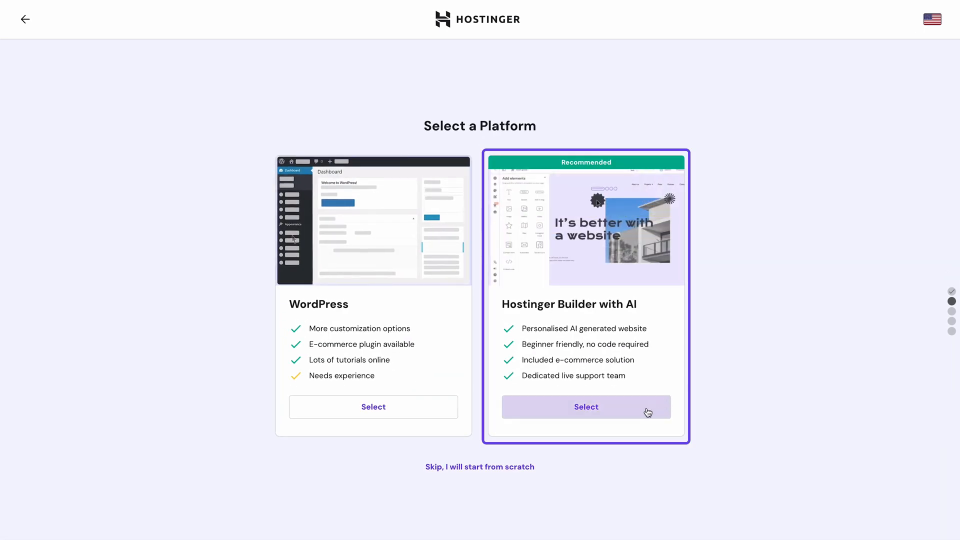
left_click(586, 407)
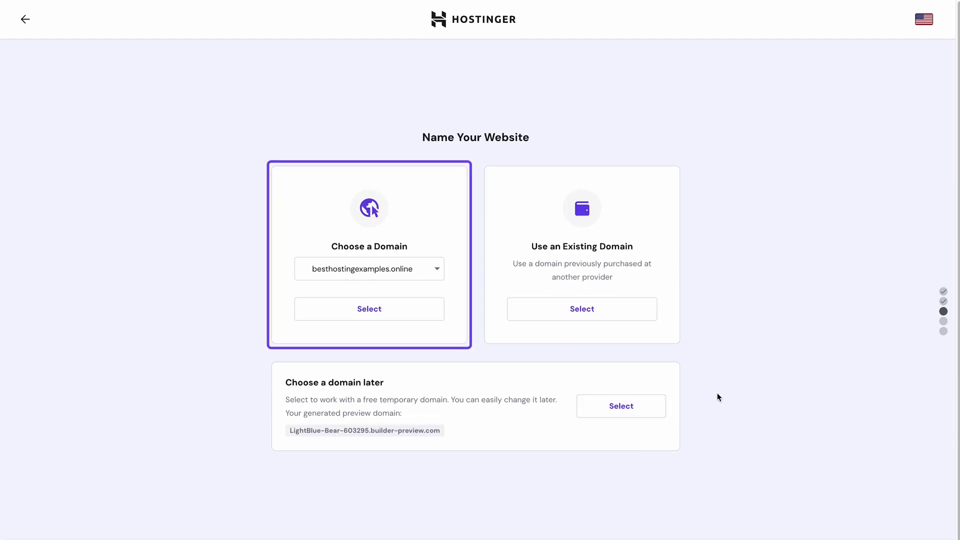
mouse_move(720, 392)
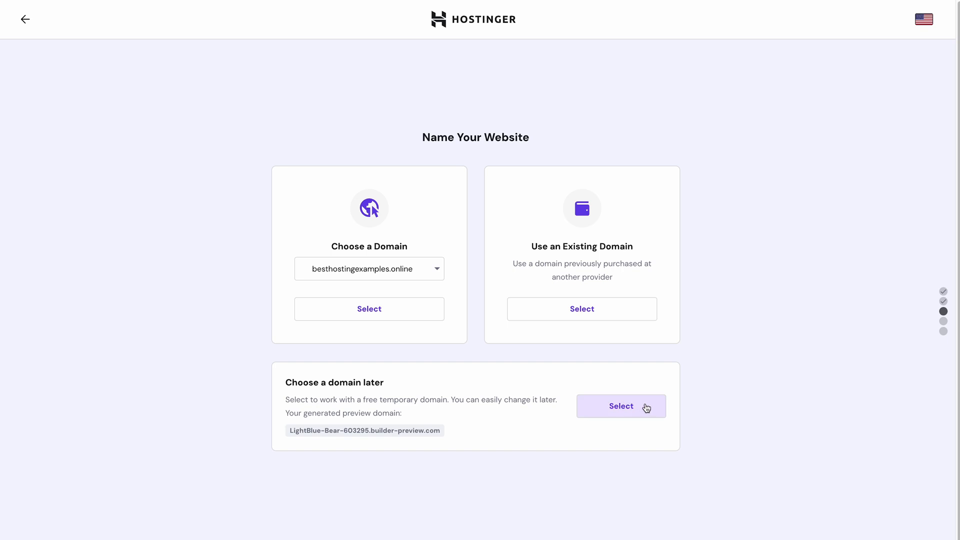
left_click(621, 406)
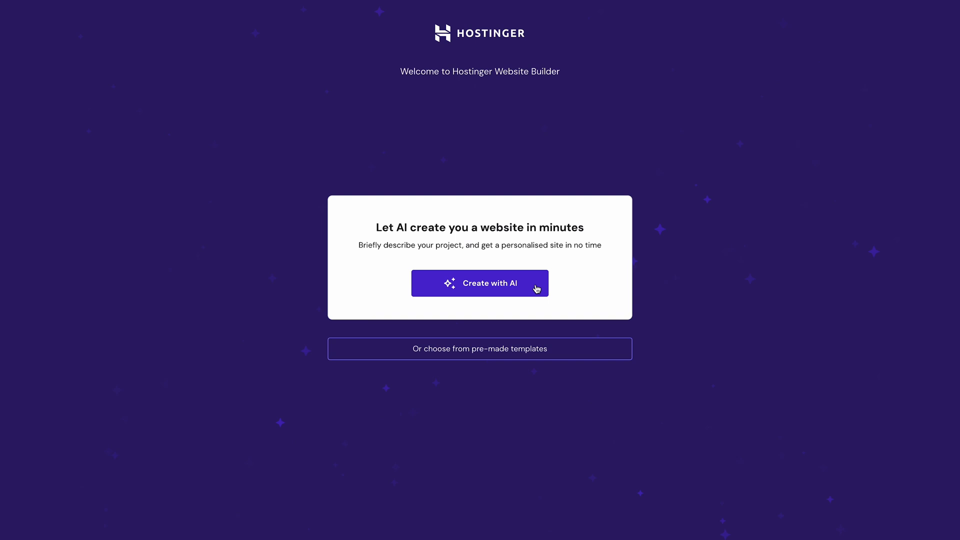
Step: Generate a site with AI for brand PicturesOfSound, Portfolio type, and hobbyist-photographer description
left_click(480, 283)
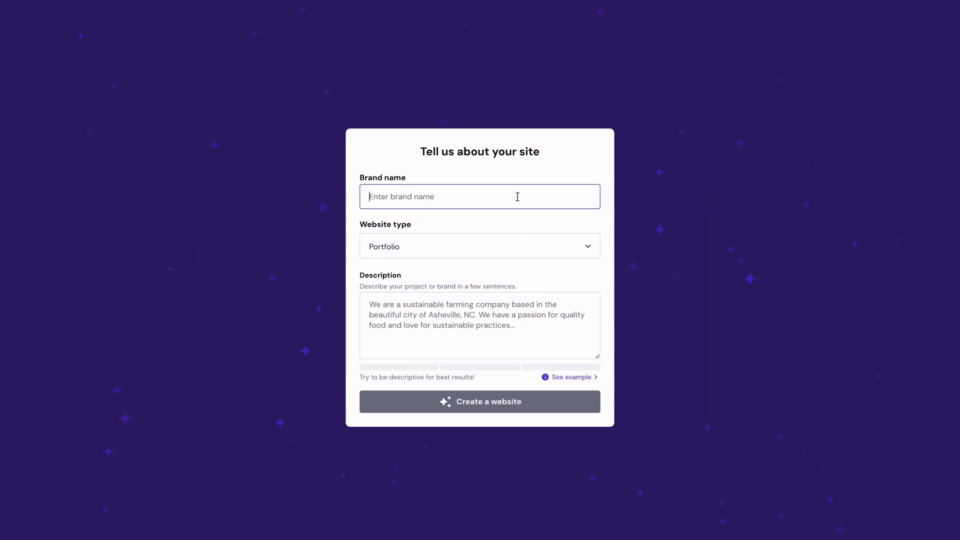
type("PicturesOfSou")
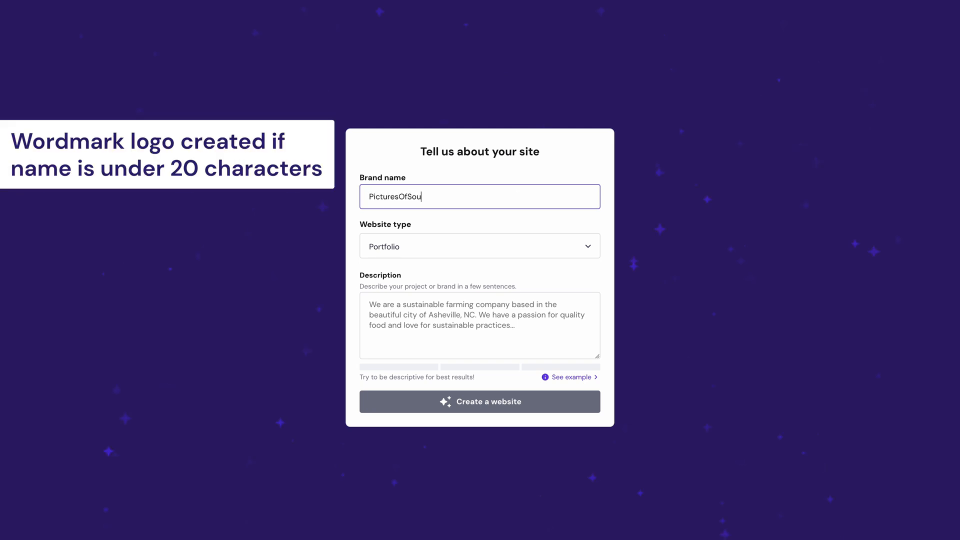
type("nd")
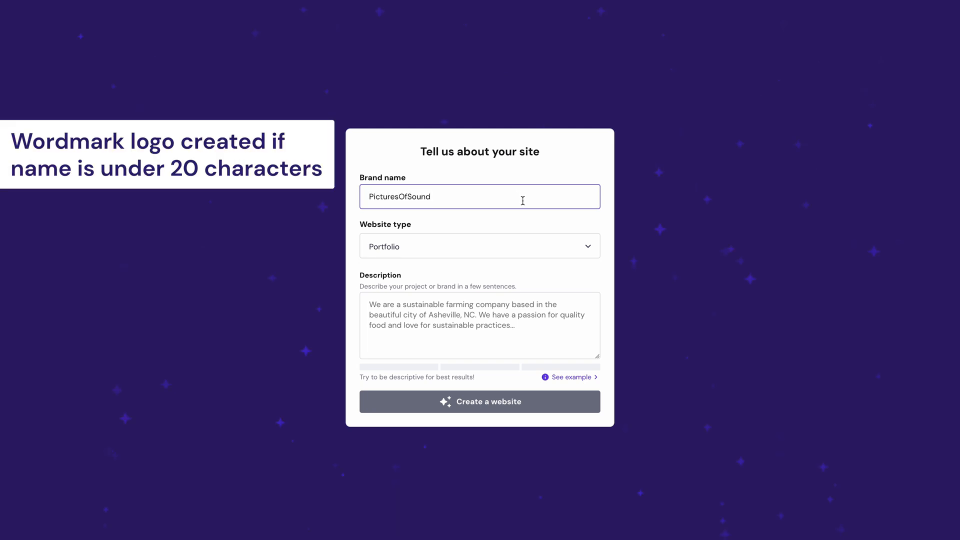
mouse_move(531, 222)
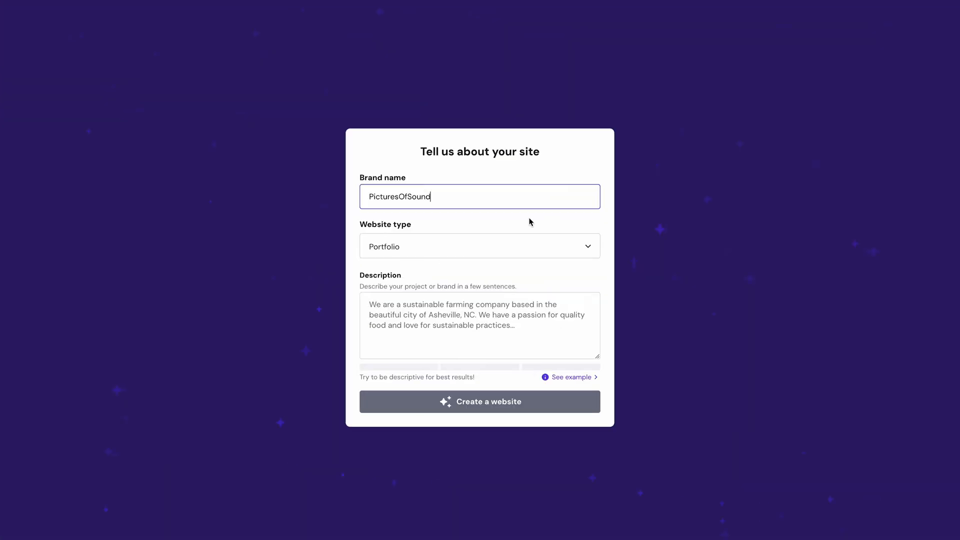
left_click(480, 246)
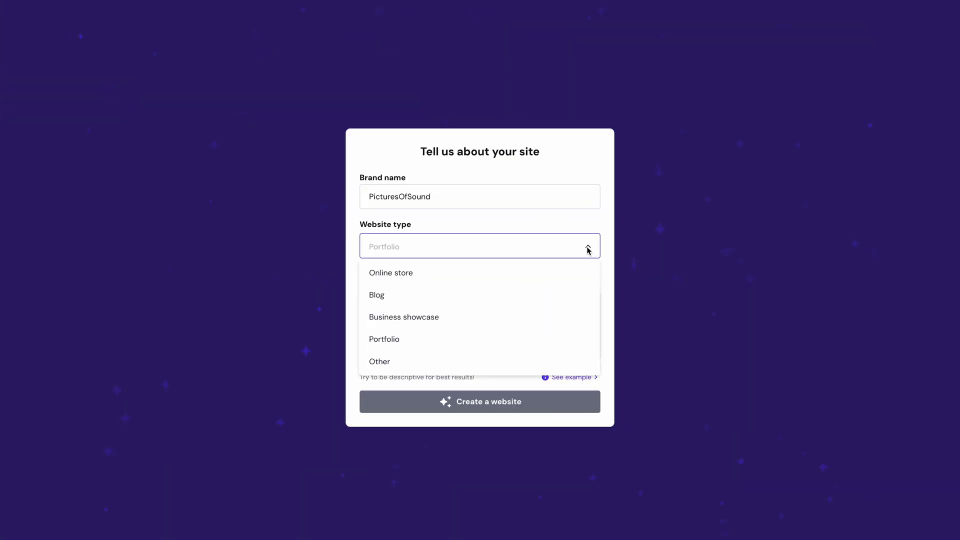
mouse_move(582, 295)
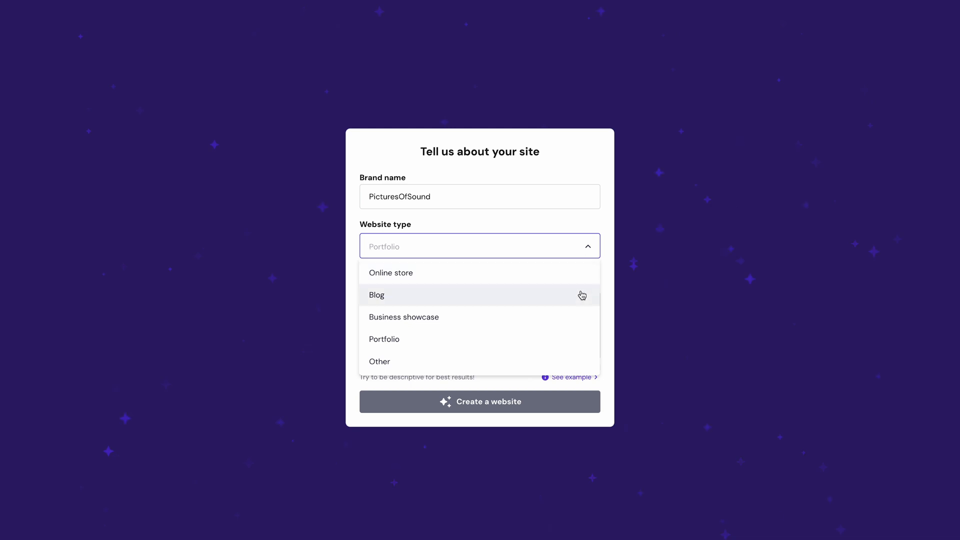
mouse_move(575, 348)
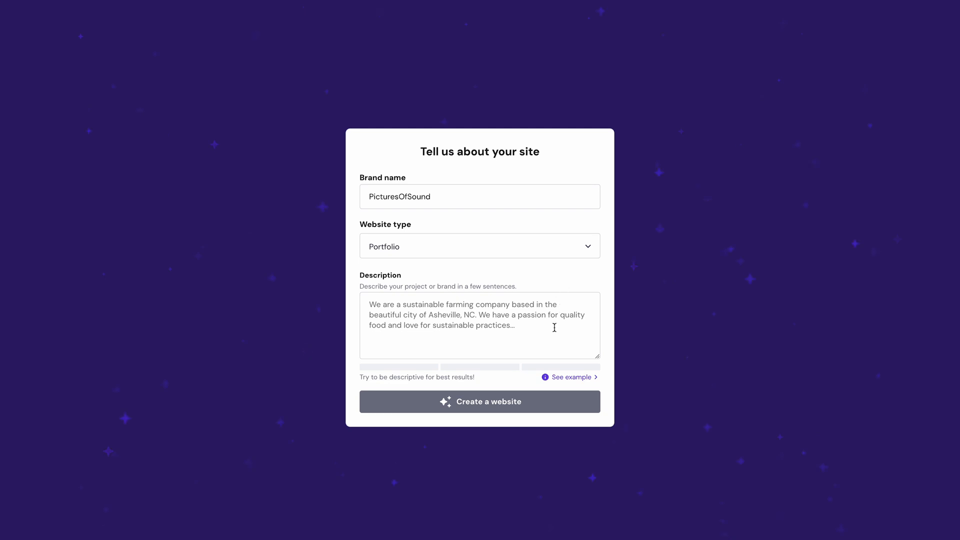
type("This is a passion project from a hobbyist photographer who mainly focuses taking pictures at music events, festivals, creating band photoshoots and music videos. I try to capture as much raw energy as possible, making the music come to life in my photos.")
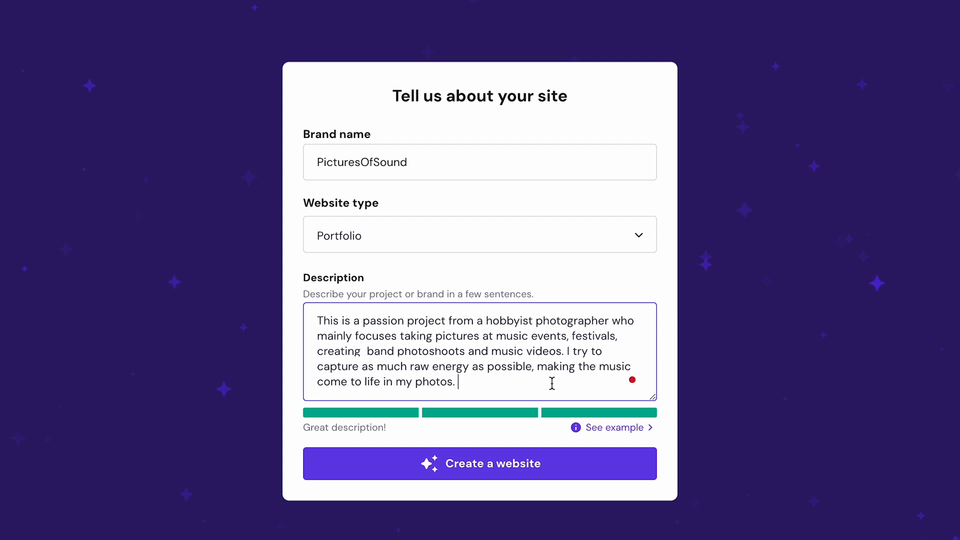
mouse_move(711, 386)
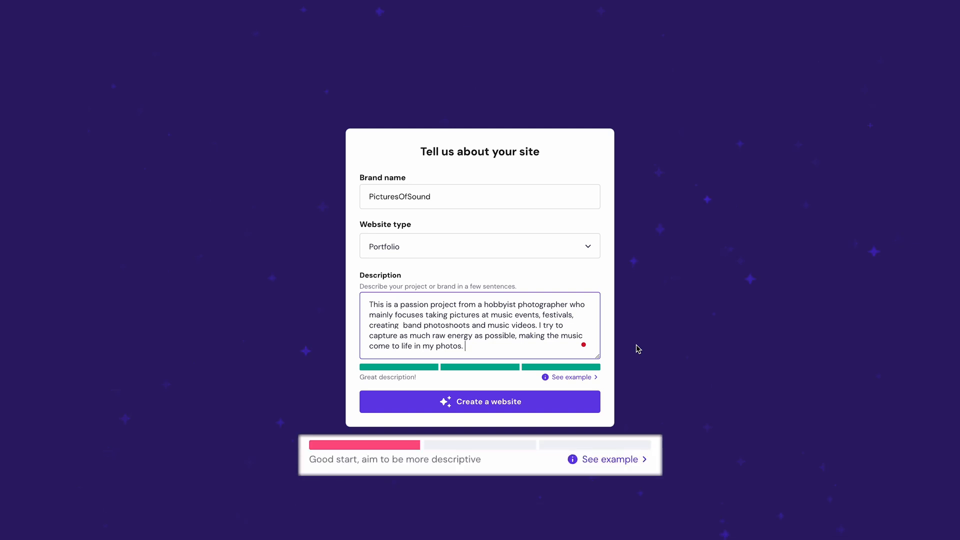
mouse_move(576, 382)
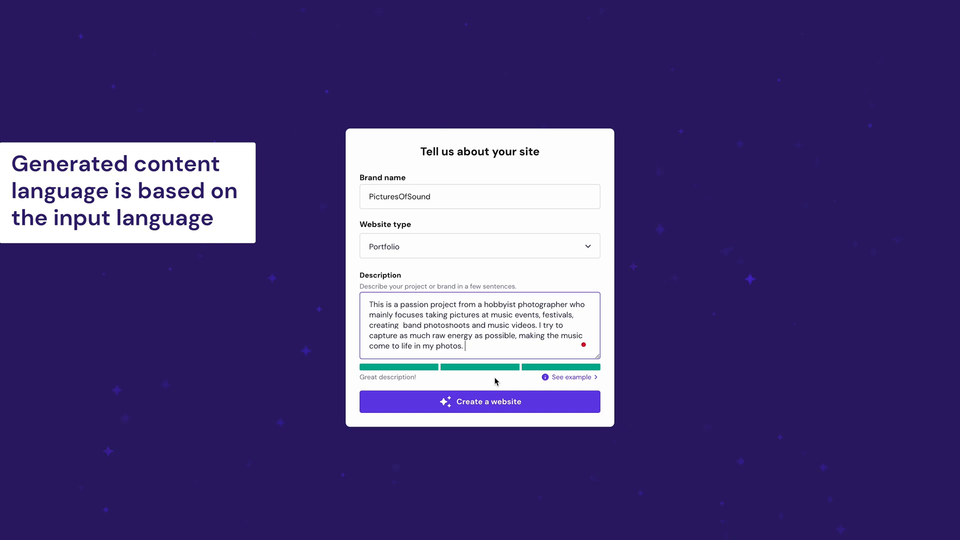
mouse_move(605, 403)
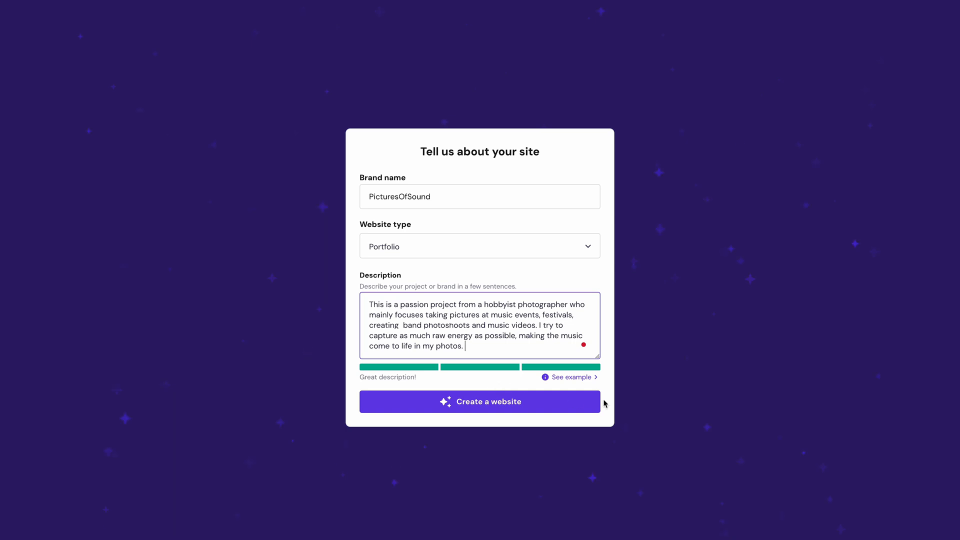
left_click(479, 402)
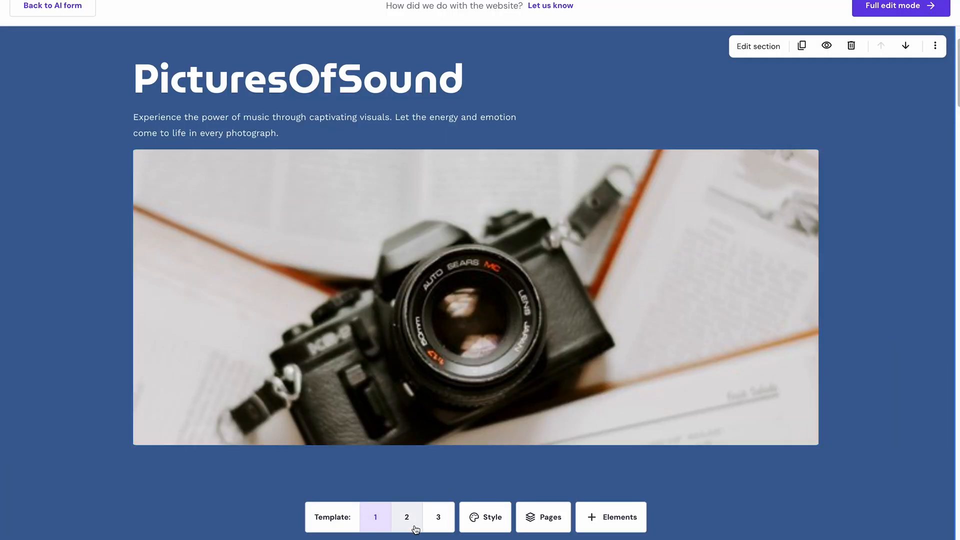
Step: Apply template 3, the Oswald/Source Serif 4 font pair and the Vintage Chic palette
left_click(406, 518)
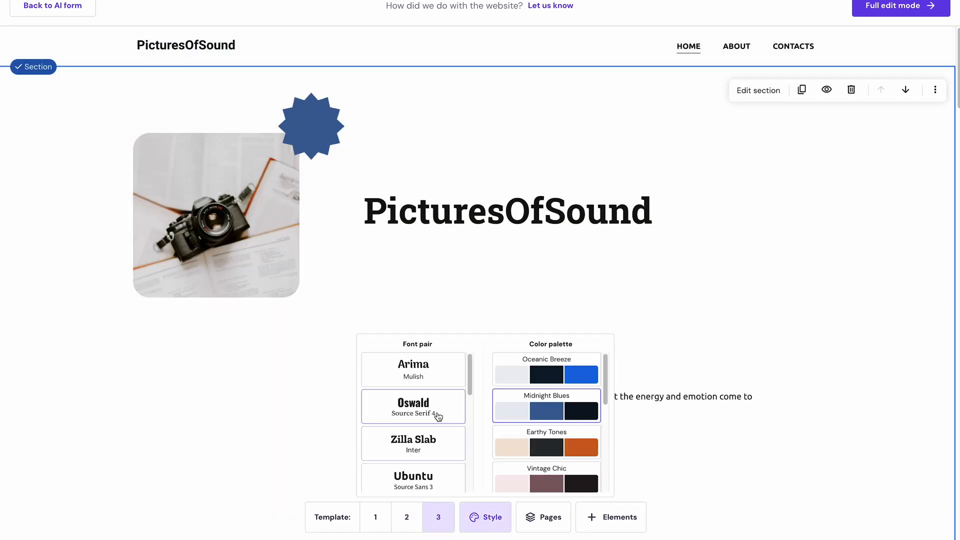
left_click(546, 442)
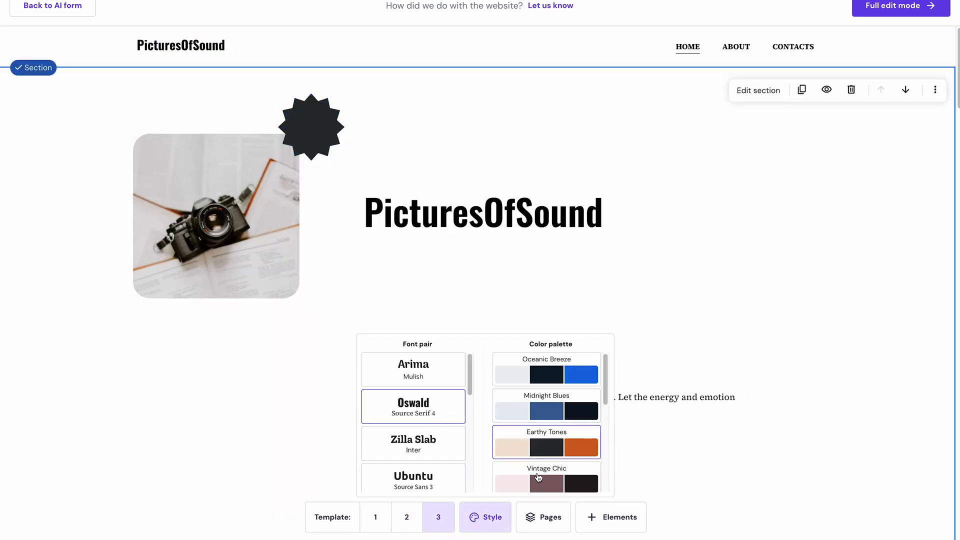
left_click(543, 517)
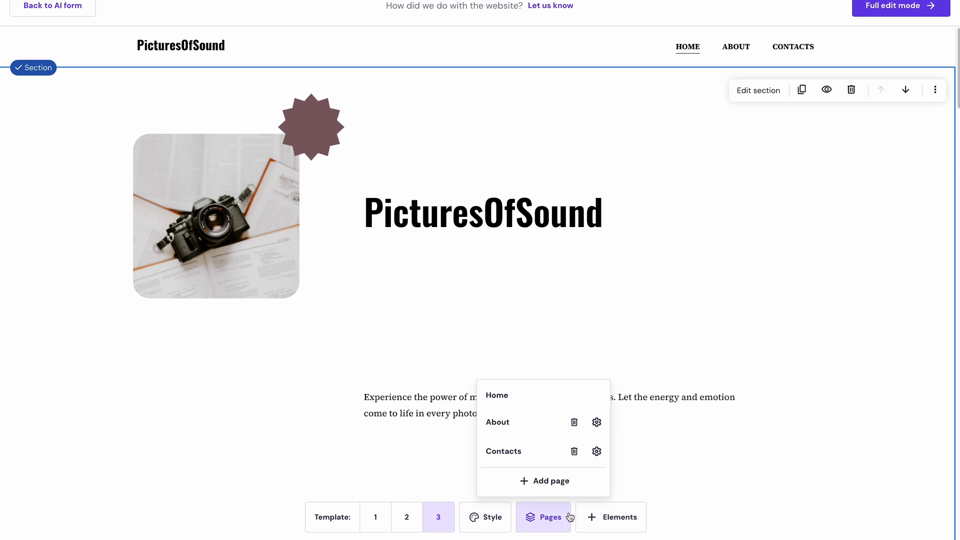